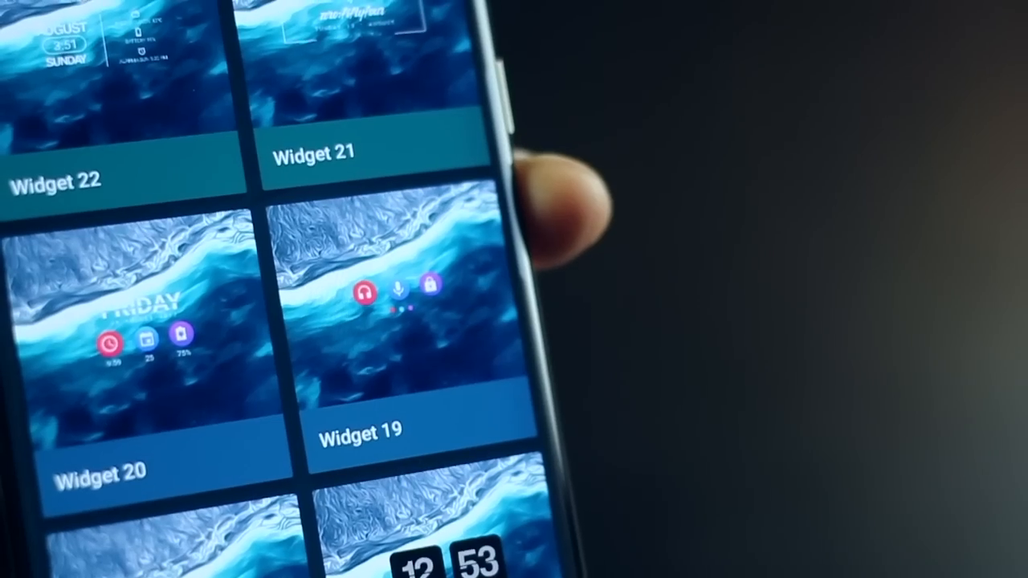
Step: Scroll down through the Nova app drawer to reach the icon pack app
{"action": "scroll", "scroll_direction": "down", "scroll_amount": 3}
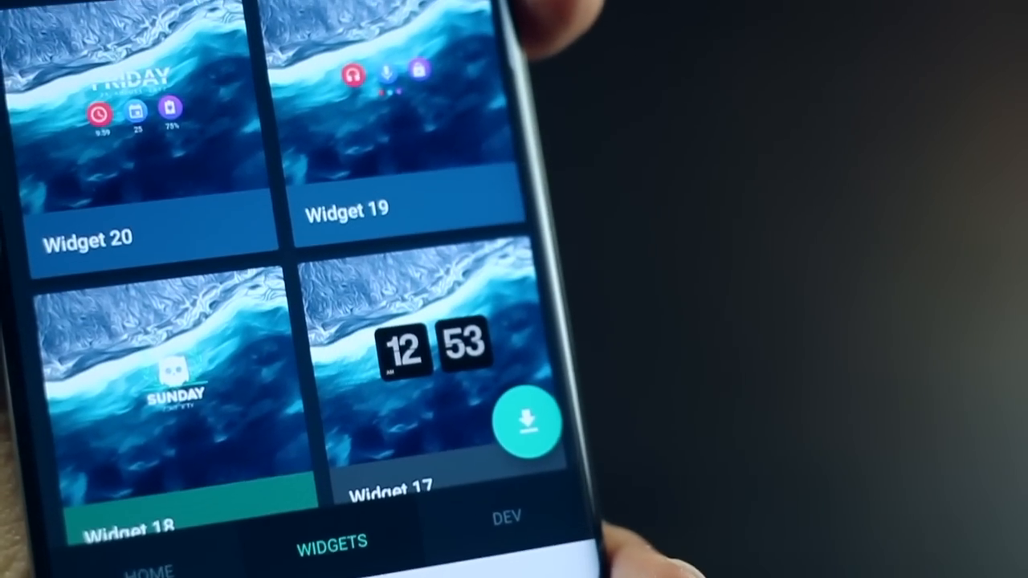
{"action": "scroll", "scroll_direction": "down", "scroll_amount": 3}
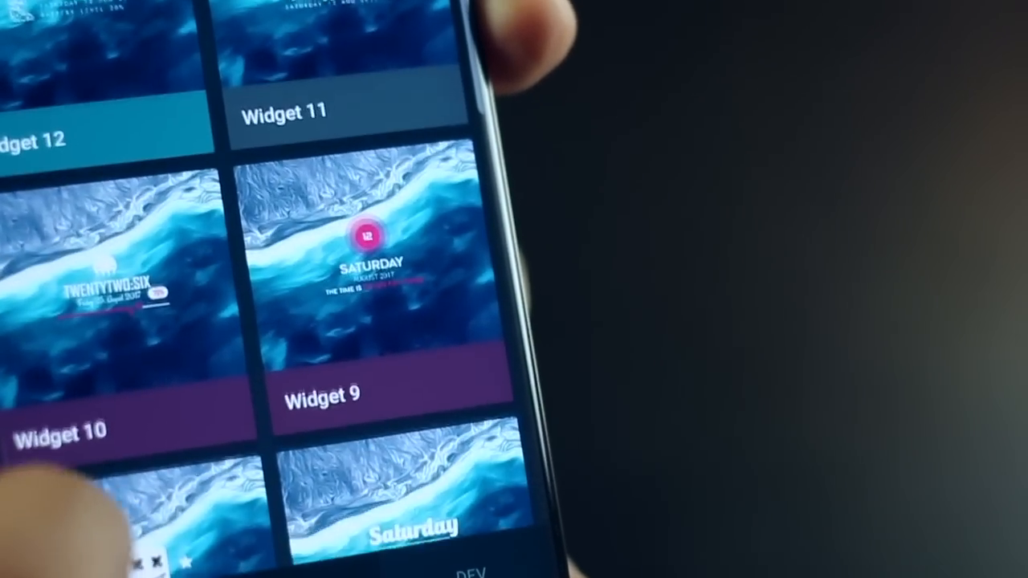
{"action": "scroll", "scroll_direction": "down", "scroll_amount": 3}
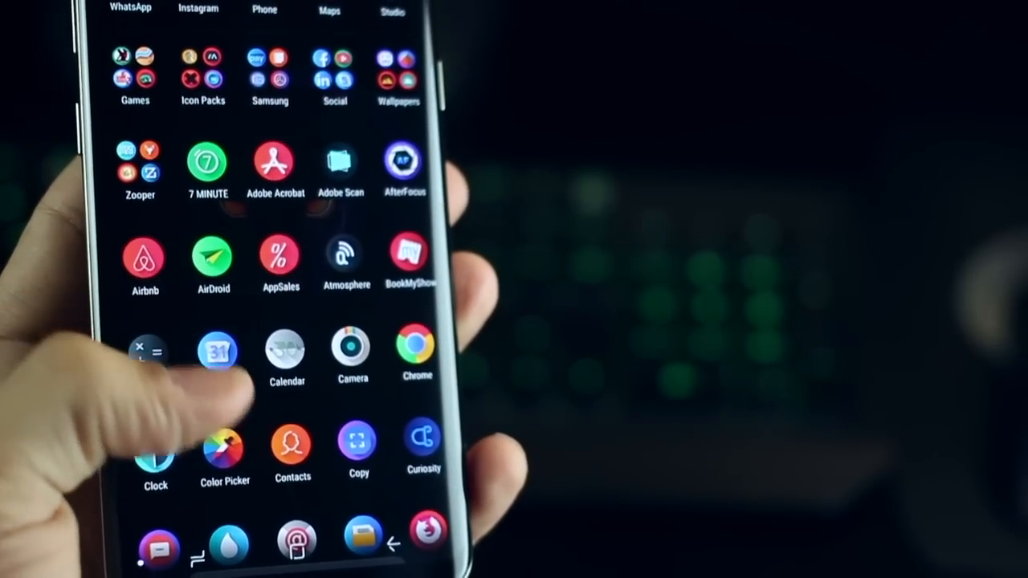
{"action": "scroll", "scroll_direction": "down", "scroll_amount": 3}
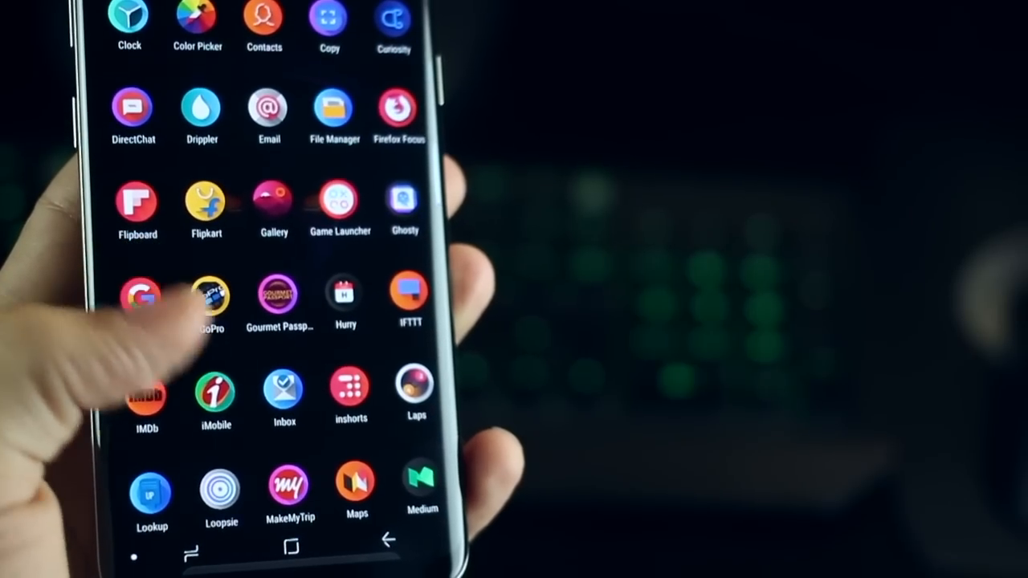
{"action": "scroll", "scroll_direction": "down", "scroll_amount": 3}
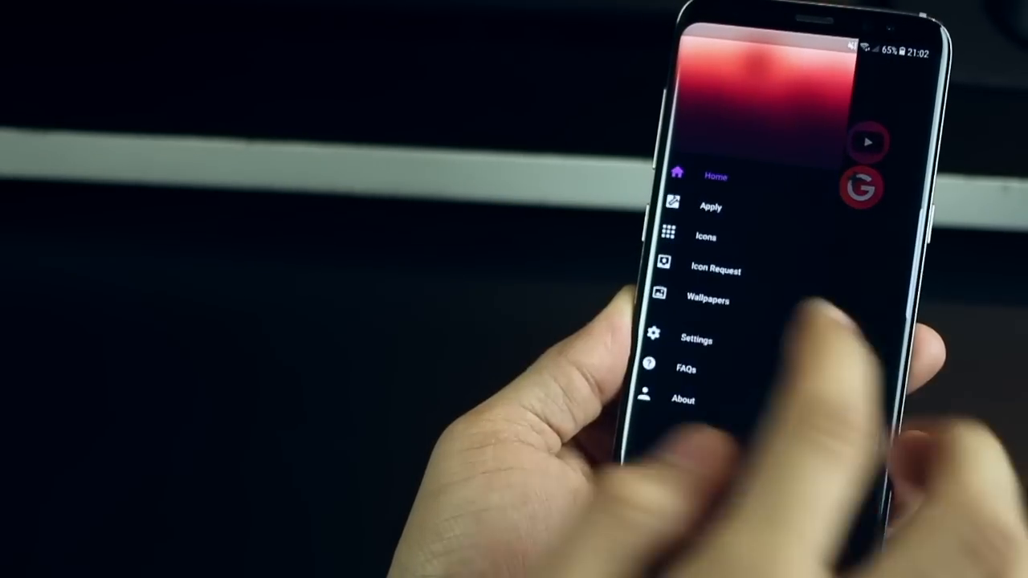
Step: Show the Icons gallery of pink round alphabet icons and scroll through it
{"action": "left_click", "coordinate": [703, 236]}
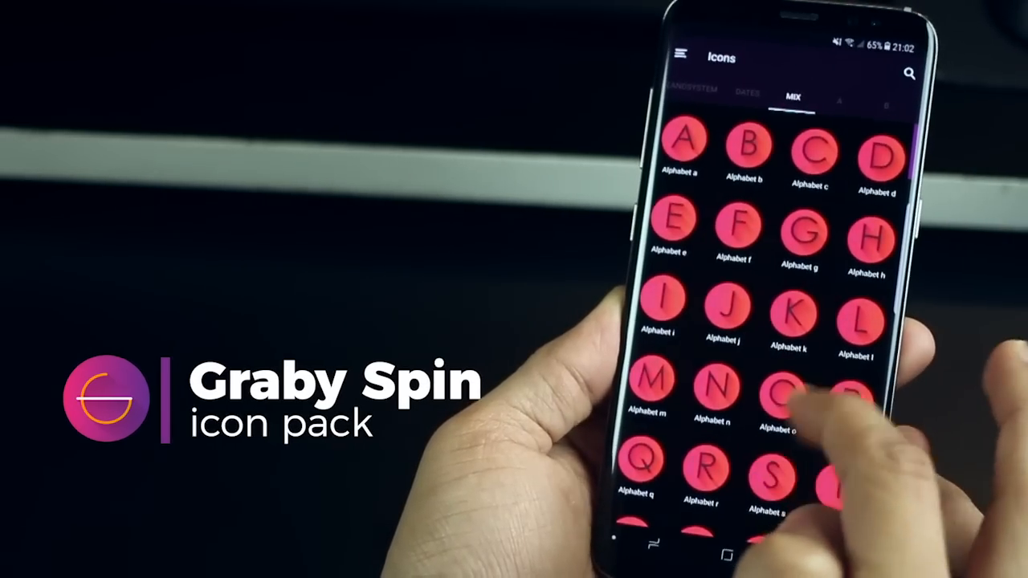
{"action": "scroll", "scroll_direction": "down", "scroll_amount": 3}
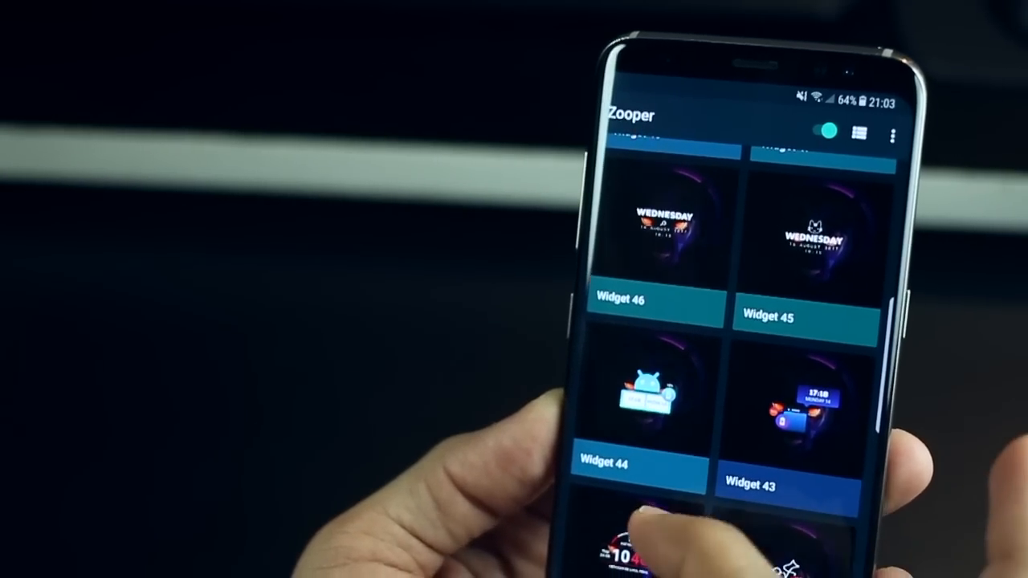
{"action": "scroll", "scroll_direction": "down", "scroll_amount": 3}
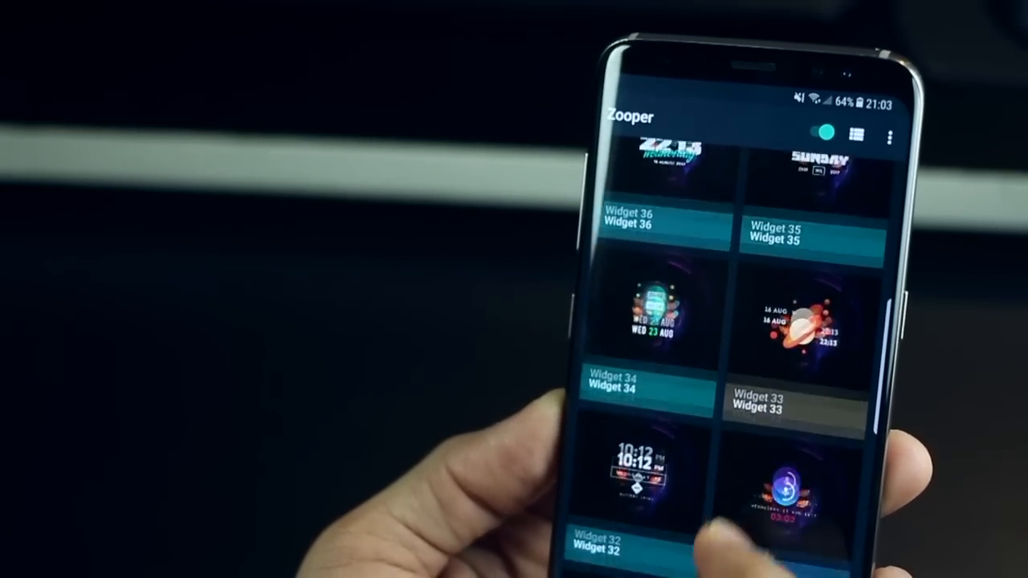
{"action": "scroll", "scroll_direction": "down", "scroll_amount": 3}
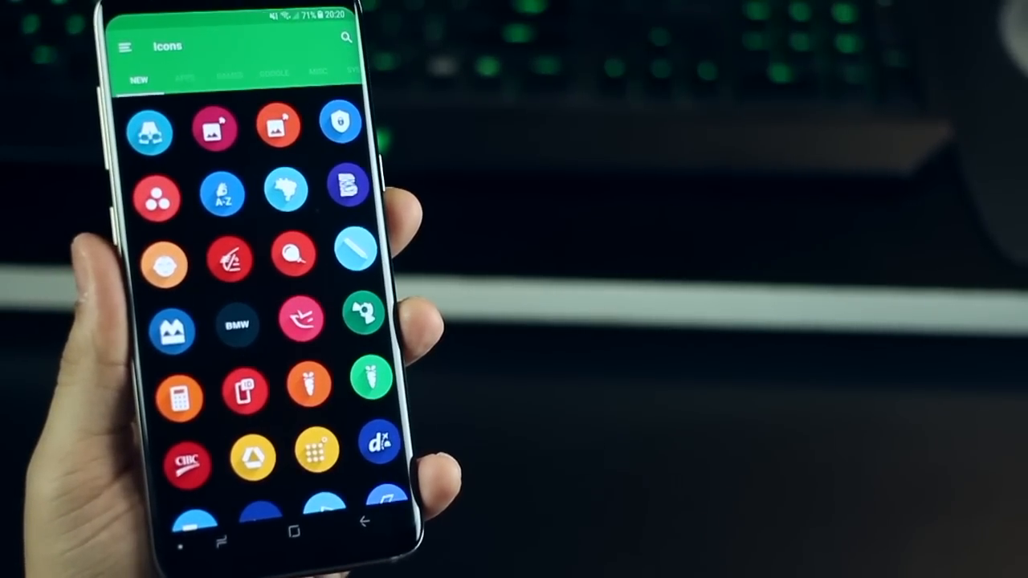
Step: Launch the Ghosty app from Rondo's Icons screen
{"action": "left_click", "coordinate": [172, 77]}
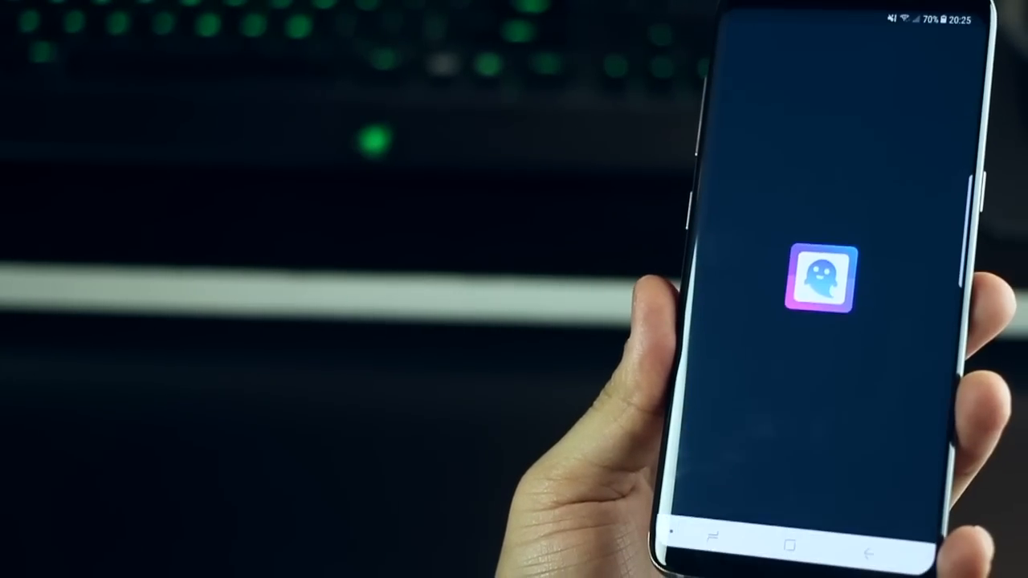
Step: Start the Ghosty app and let its ghost-logo splash screen load
{"action": "left_click", "coordinate": [816, 281]}
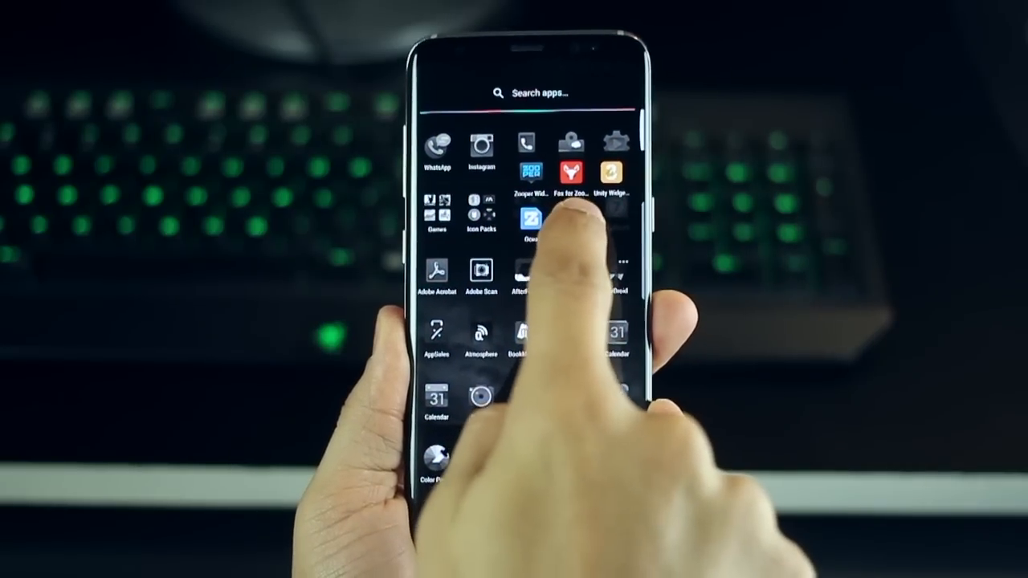
Step: Launch the Walls wallpaper app from the dark app drawer
{"action": "left_click", "coordinate": [530, 222]}
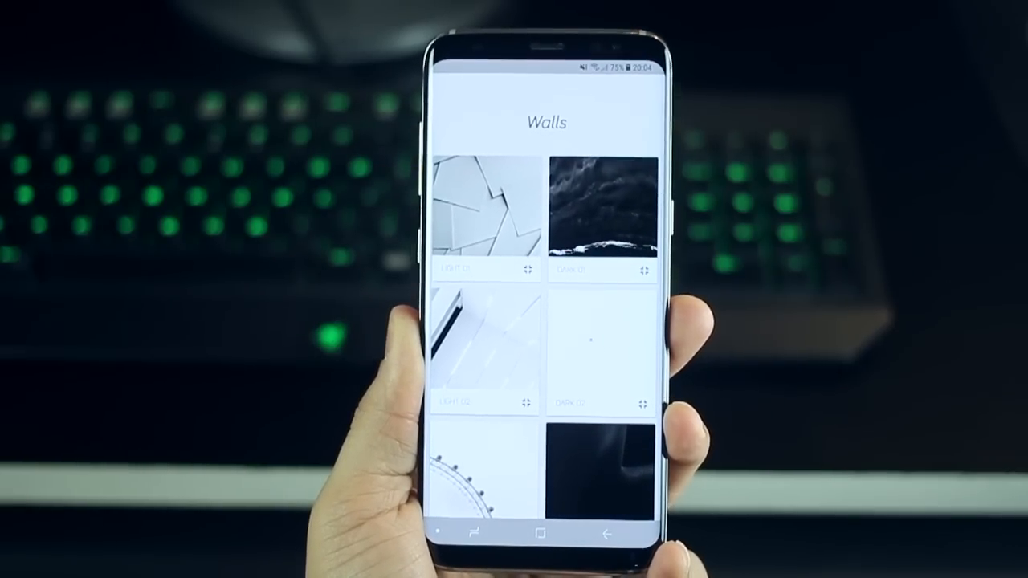
Step: Scroll the Walls grid through more monochrome wallpapers
{"action": "scroll", "scroll_direction": "down", "scroll_amount": 3}
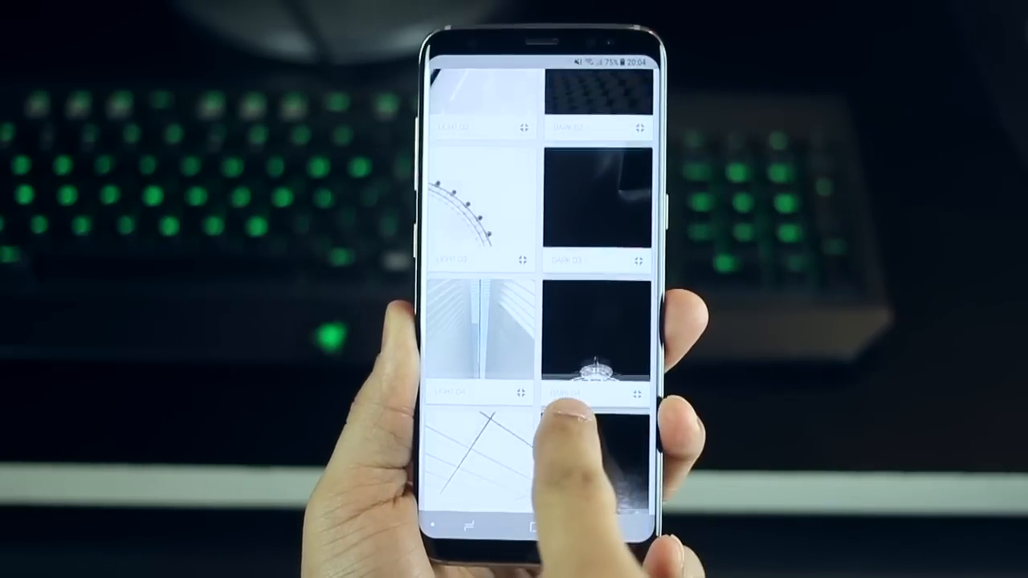
{"action": "scroll", "scroll_direction": "down", "scroll_amount": 3}
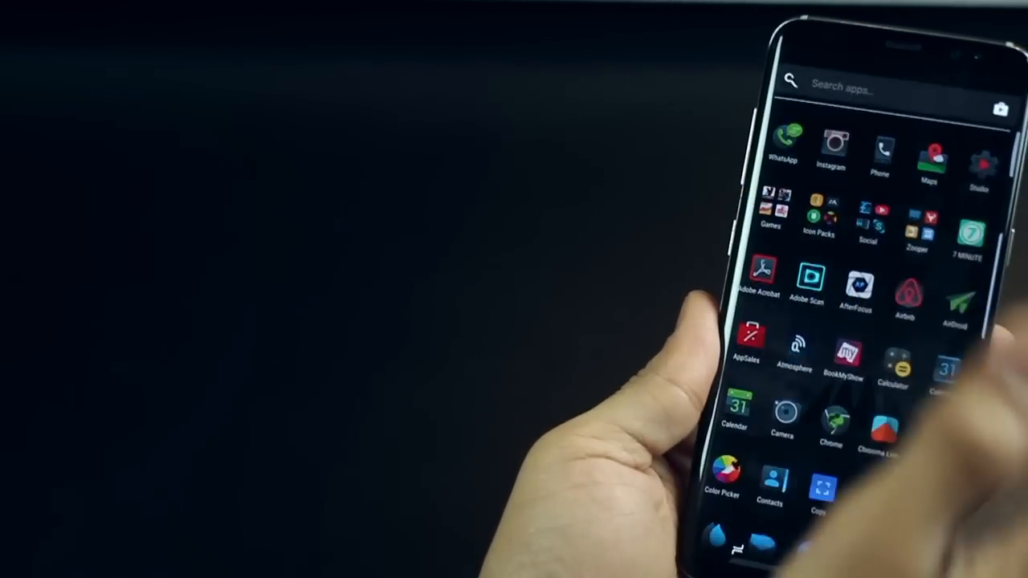
Step: Filter the drawer search with 'pa' to show Paytm, Parrot and Samsung Pay
{"action": "type", "text": "pa"}
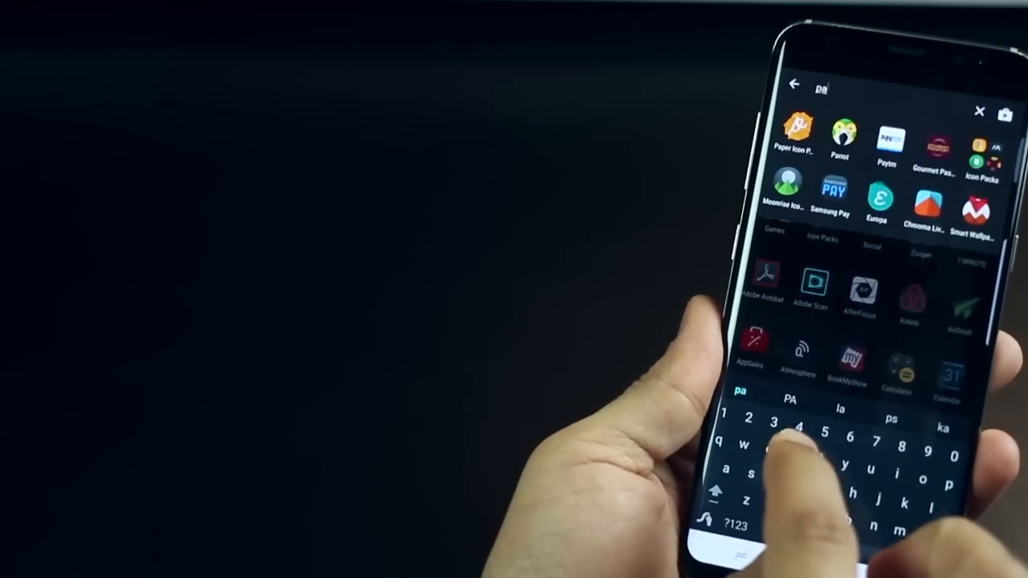
{"action": "left_click", "coordinate": [840, 142]}
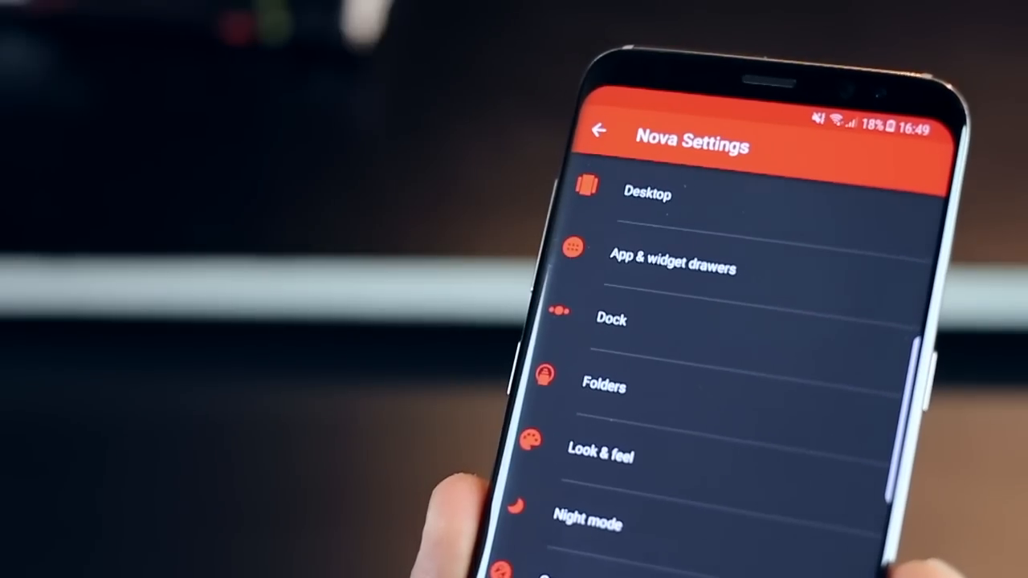
Step: Review Desktop settings down to Scroll, Page Indicator and New Apps, then leave them
{"action": "left_click", "coordinate": [647, 192]}
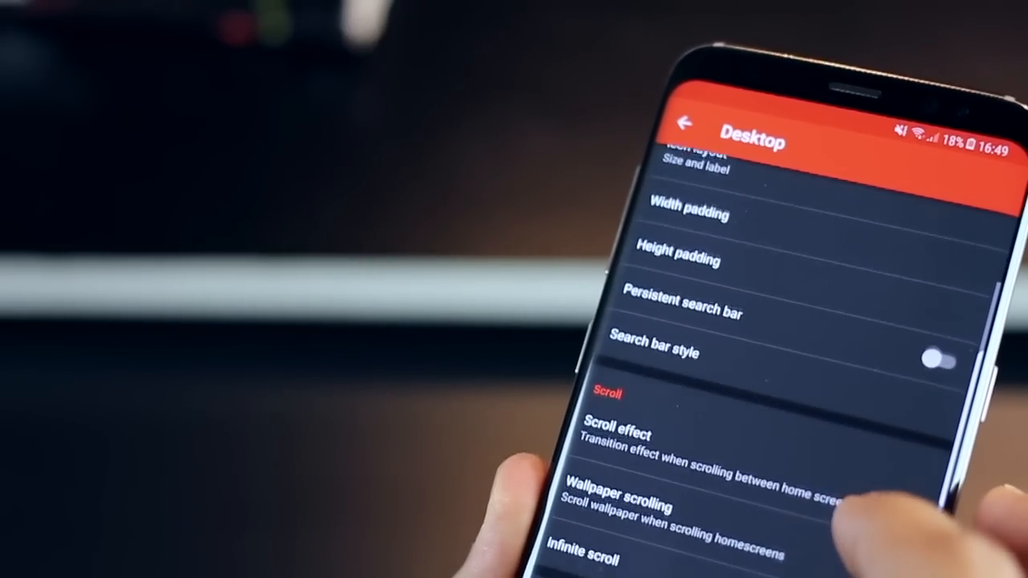
{"action": "scroll", "scroll_direction": "down", "scroll_amount": 3}
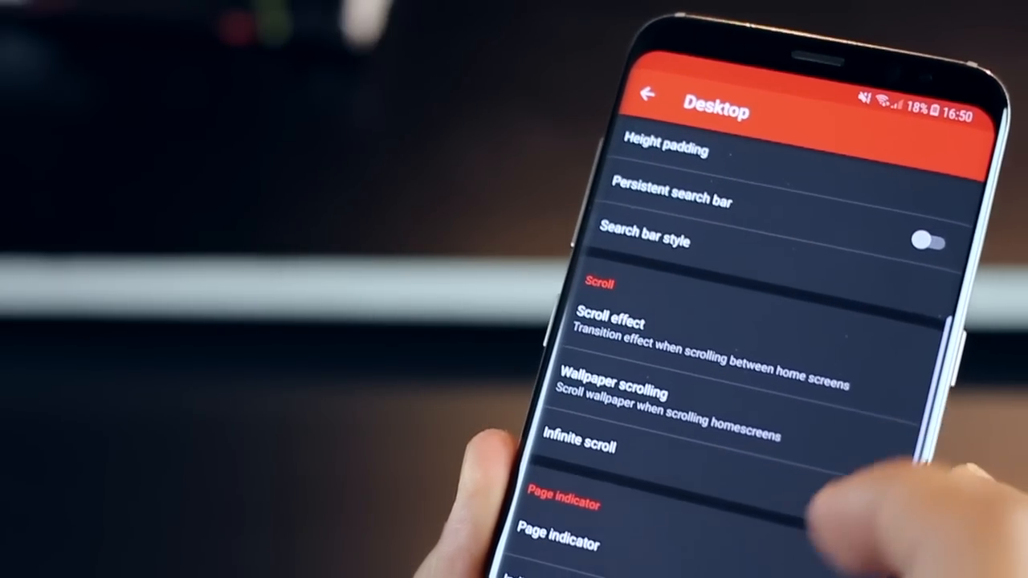
{"action": "scroll", "scroll_direction": "down", "scroll_amount": 3}
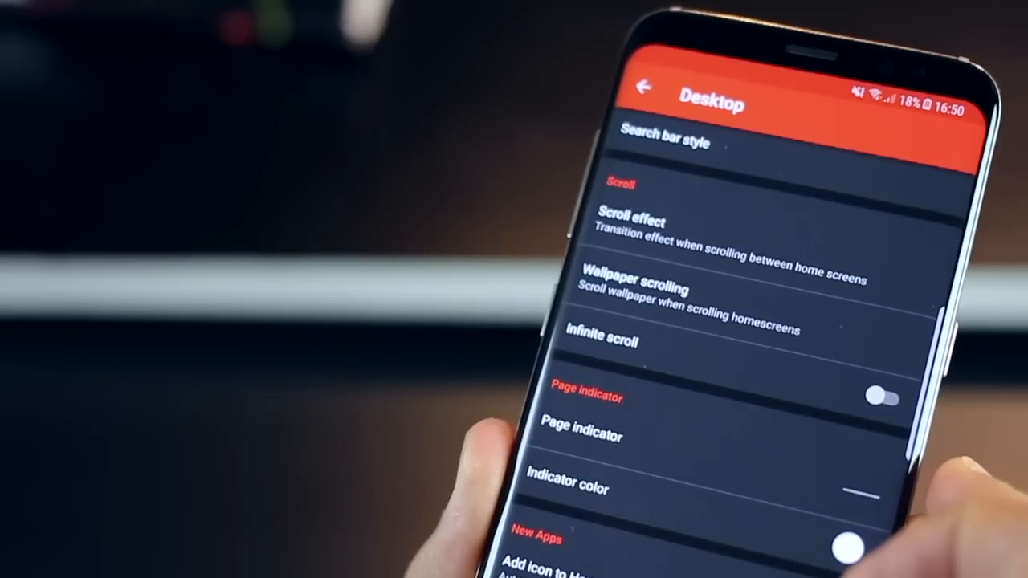
{"action": "scroll", "scroll_direction": "down", "scroll_amount": 3}
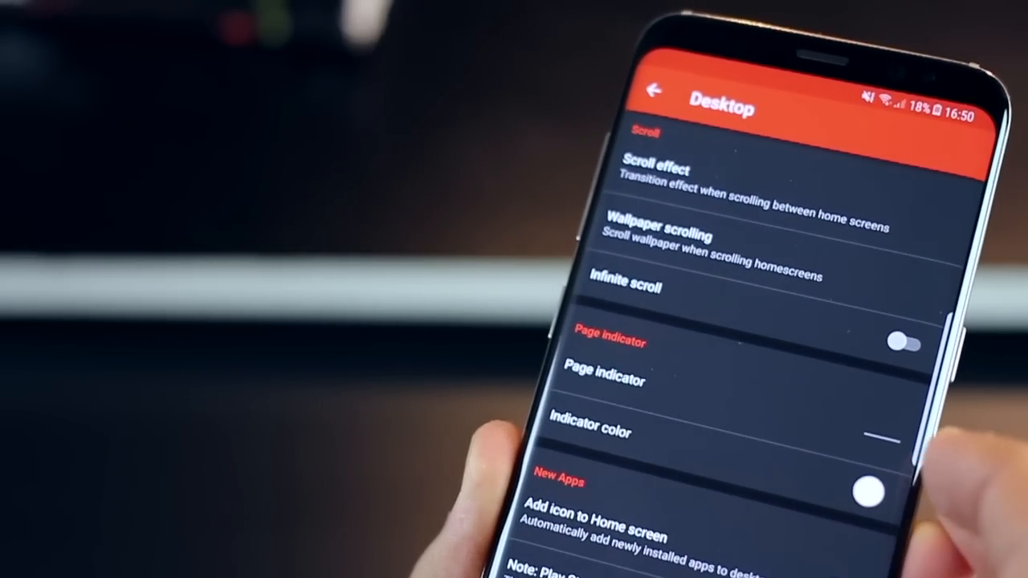
{"action": "left_click", "coordinate": [655, 95]}
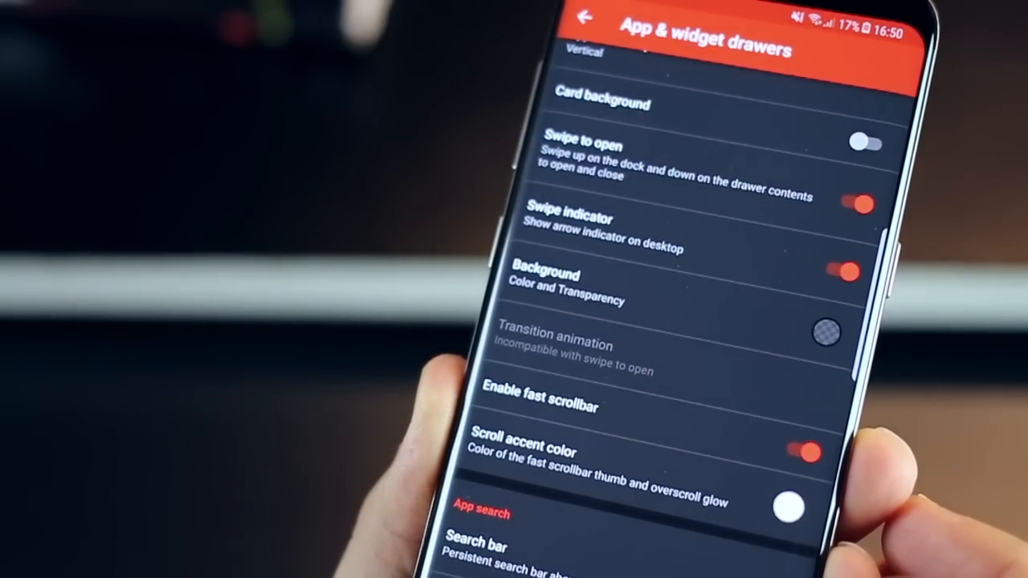
Step: Scroll the Dock settings, view Folders and return to the main Nova Settings list
{"action": "scroll", "scroll_direction": "down", "scroll_amount": 3}
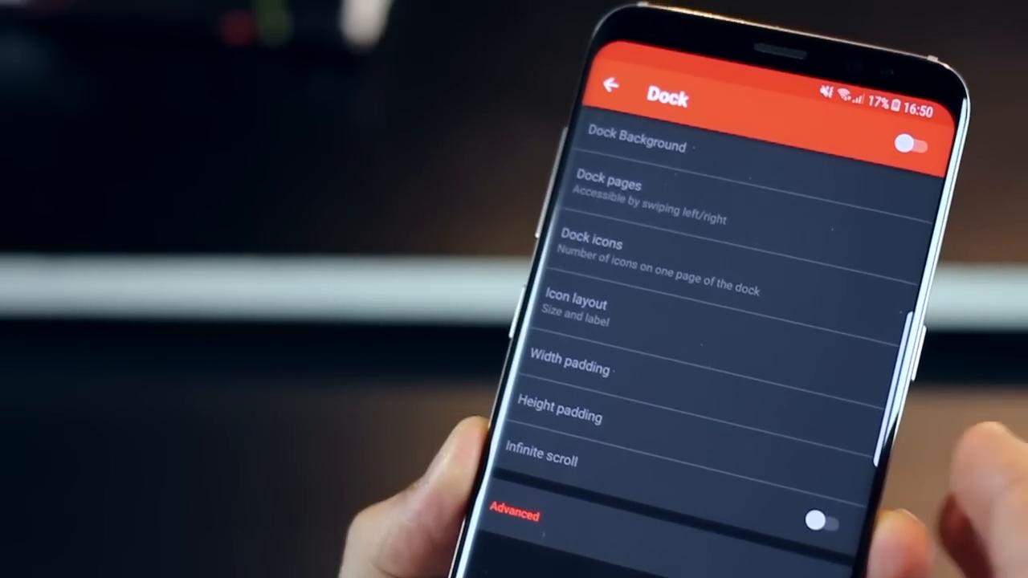
{"action": "left_click", "coordinate": [615, 92]}
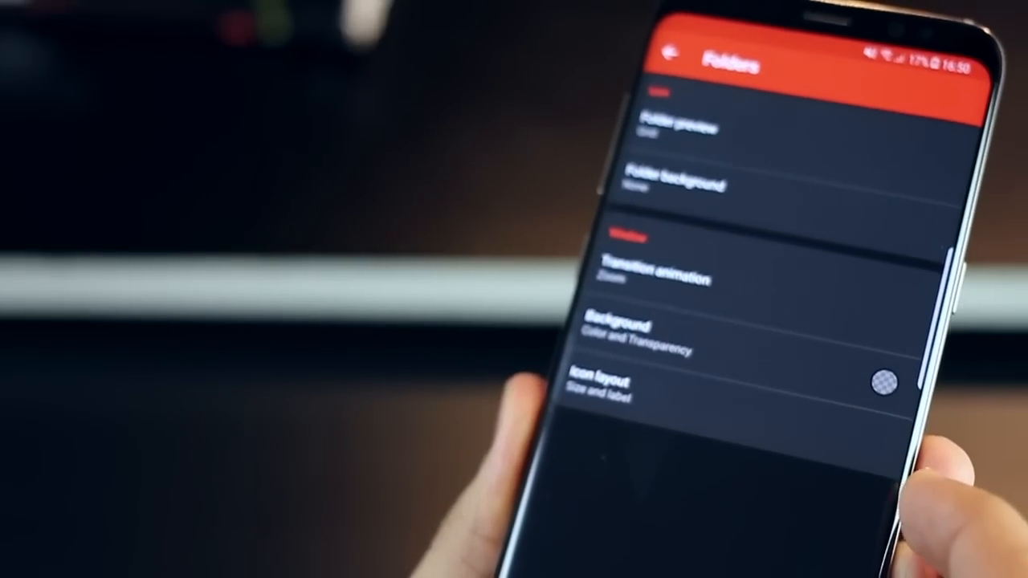
{"action": "left_click", "coordinate": [673, 50]}
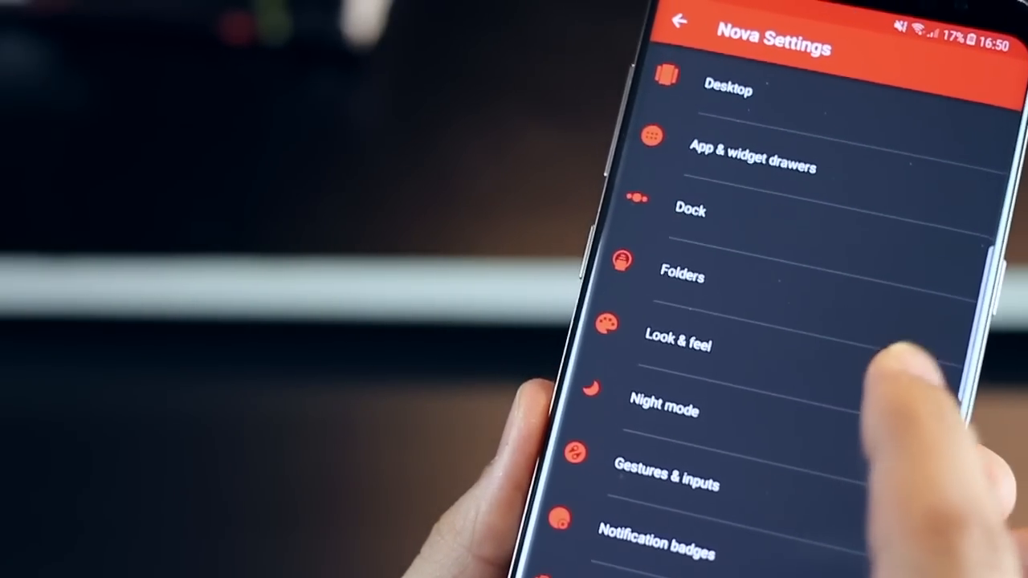
{"action": "left_click", "coordinate": [677, 346]}
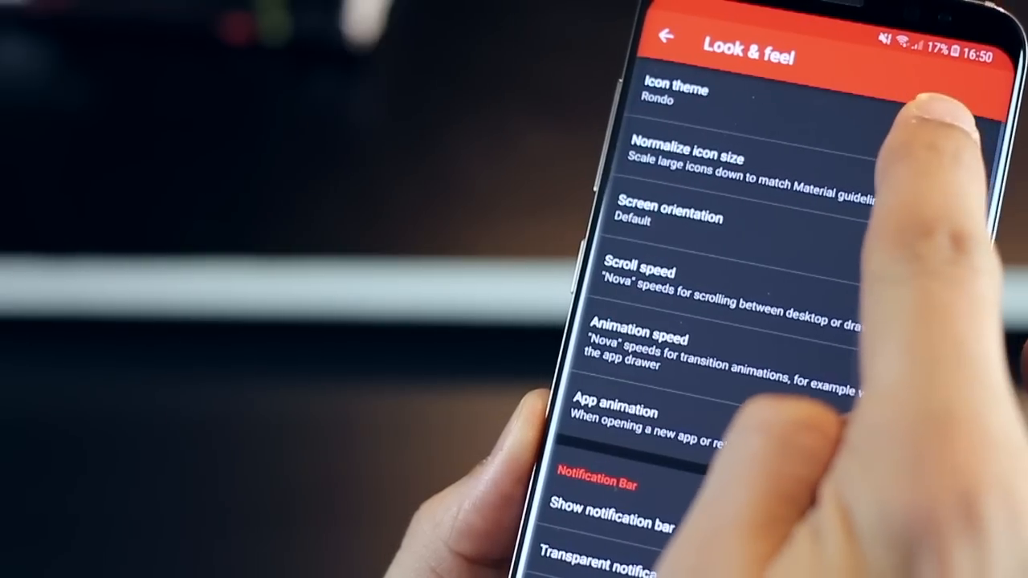
{"action": "left_click", "coordinate": [675, 96]}
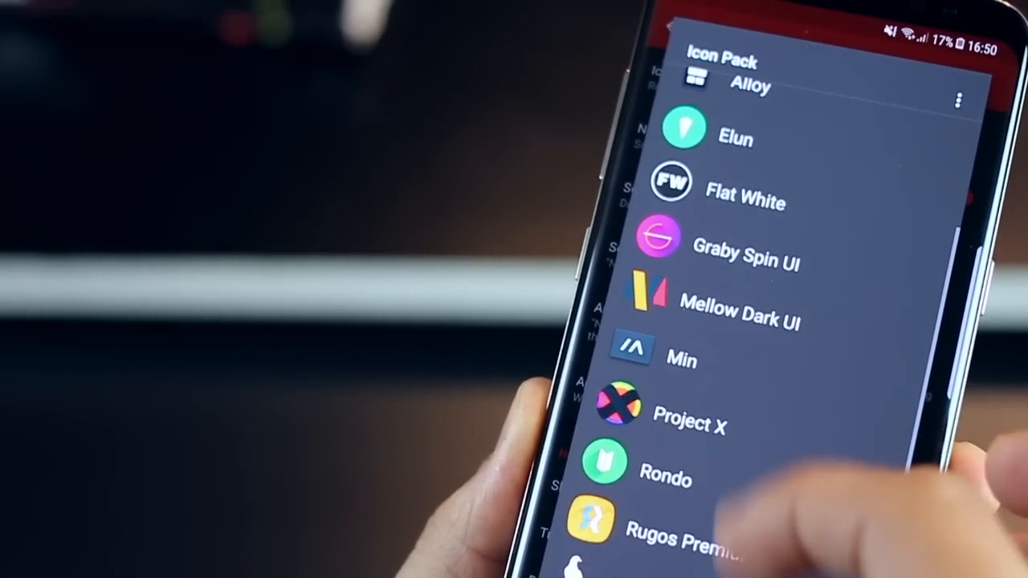
{"action": "scroll", "scroll_direction": "down", "scroll_amount": 3}
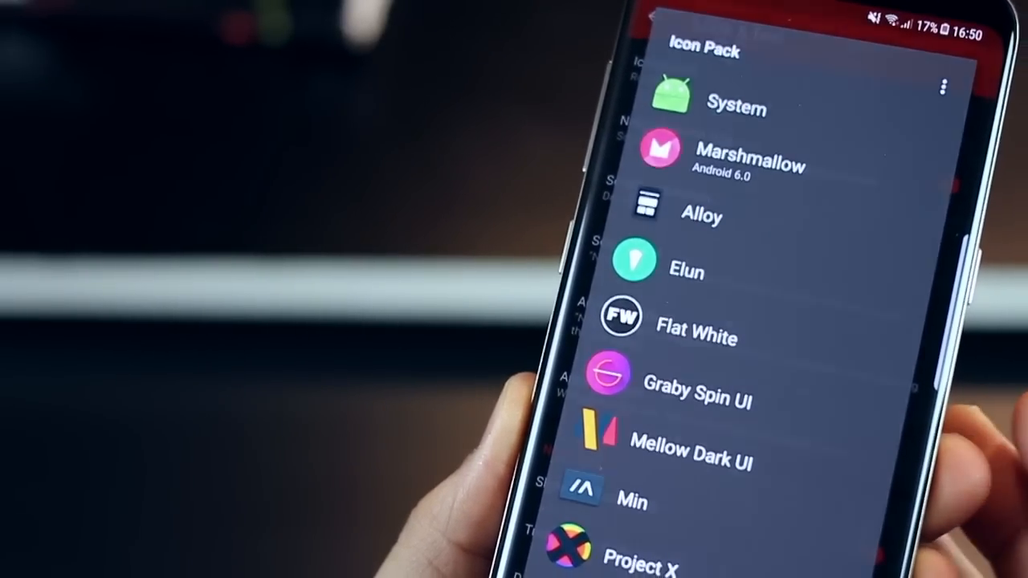
{"action": "left_click", "coordinate": [643, 26]}
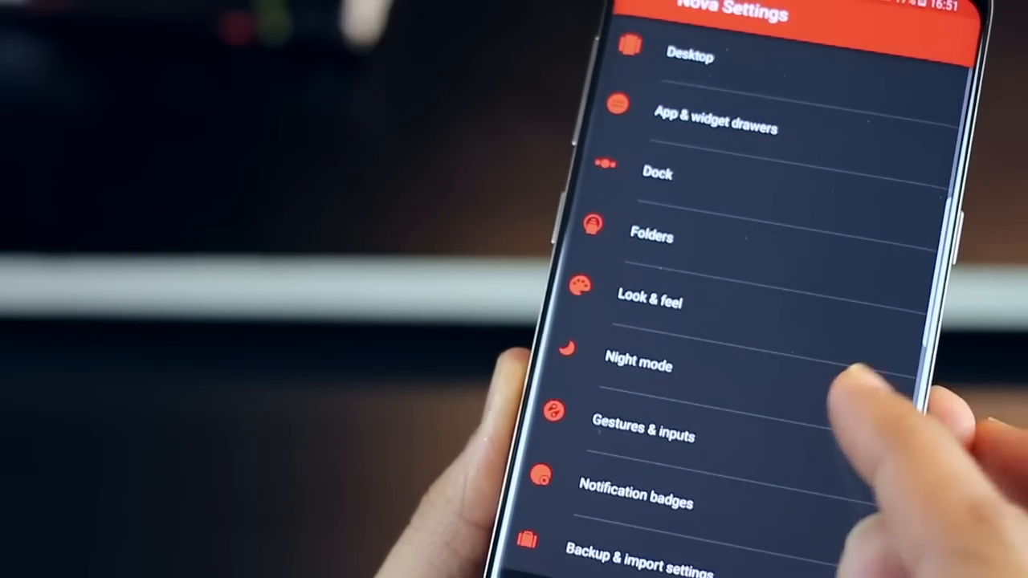
{"action": "left_click", "coordinate": [639, 364]}
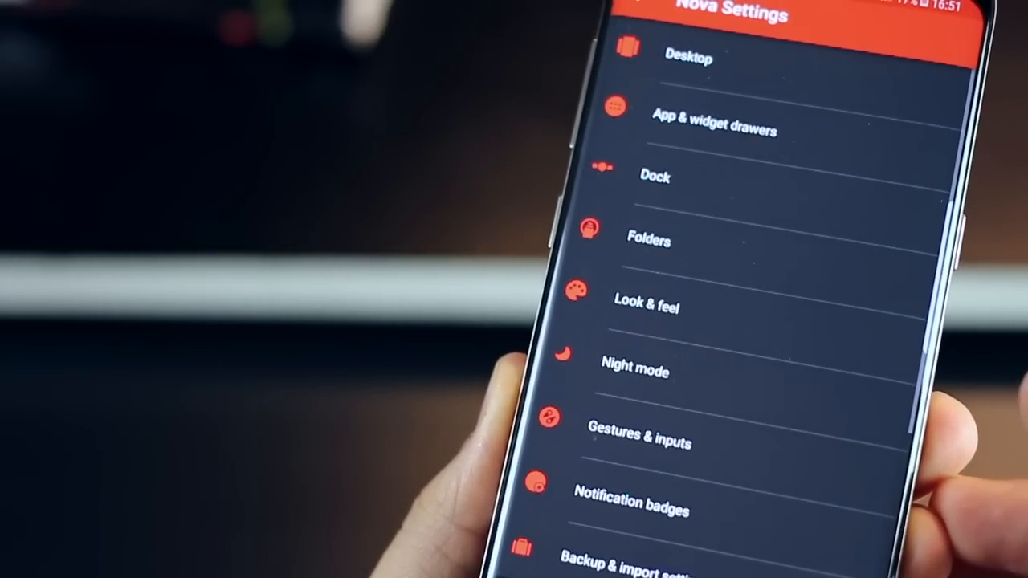
{"action": "left_click", "coordinate": [631, 507]}
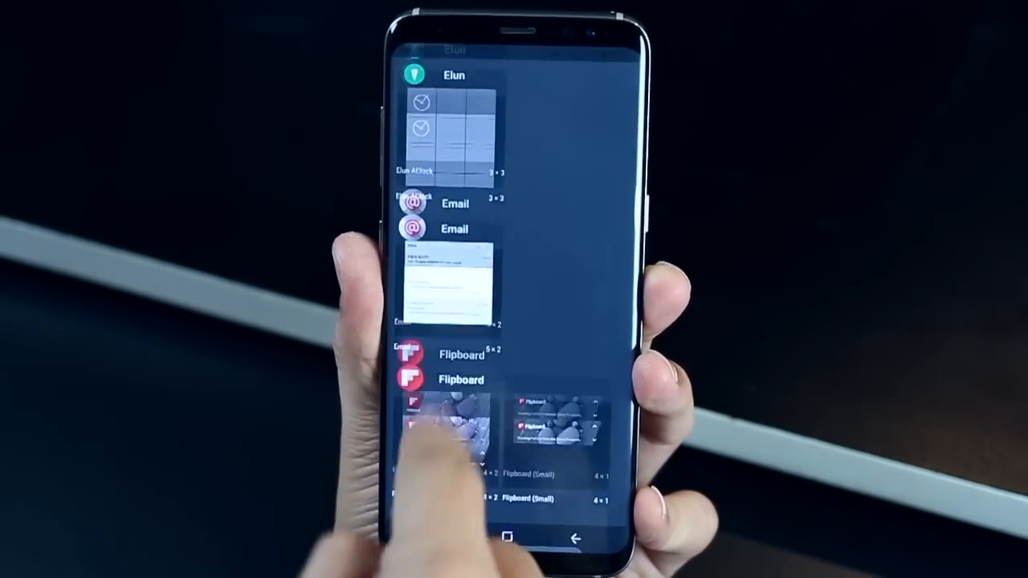
Step: Scroll the home-screen widget list toward the Zooper Widget entries
{"action": "scroll", "scroll_direction": "down", "scroll_amount": 3}
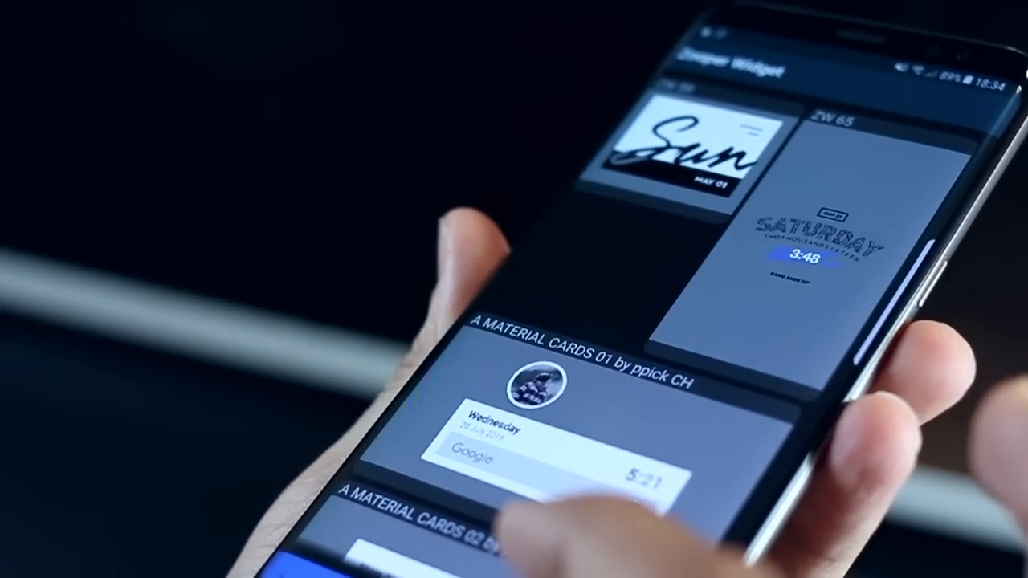
Step: Scroll the Zooper gallery past presets such as ZW 65 and A MATERIAL CARDS 01
{"action": "scroll", "scroll_direction": "down", "scroll_amount": 3}
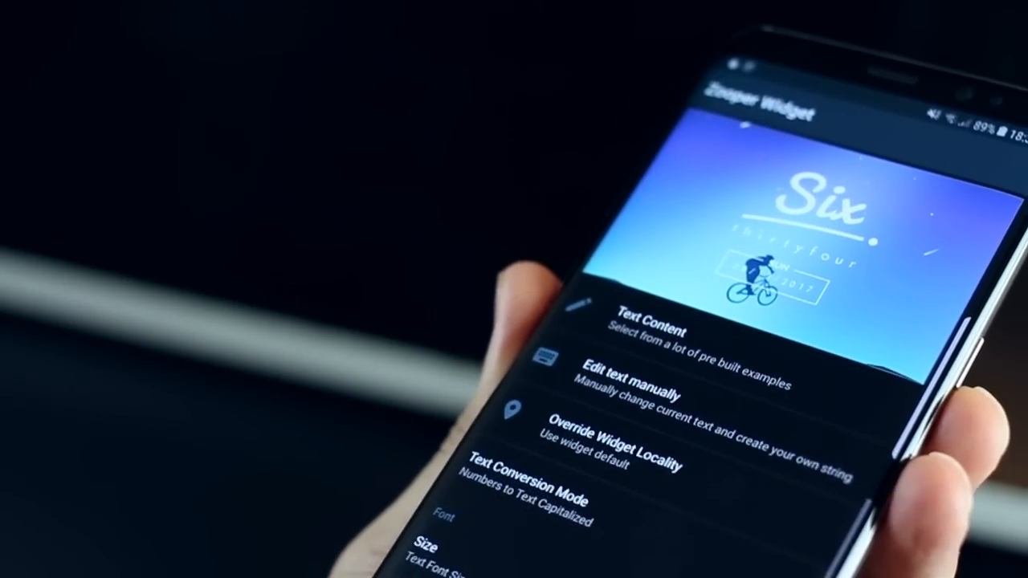
Step: Scroll the Six widget's text editor to Size, Color 100 and the Pacifico font family
{"action": "scroll", "scroll_direction": "down", "scroll_amount": 3}
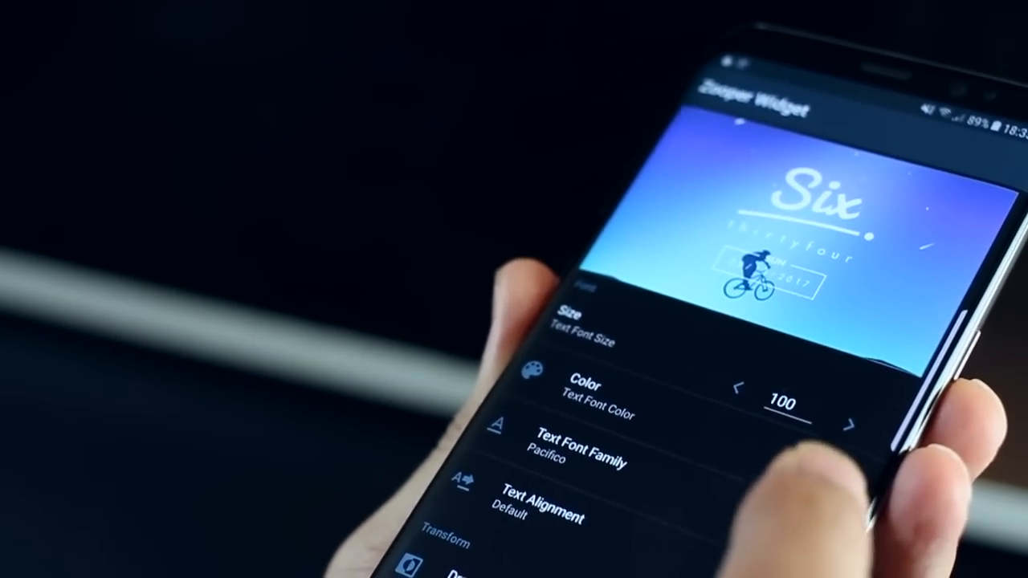